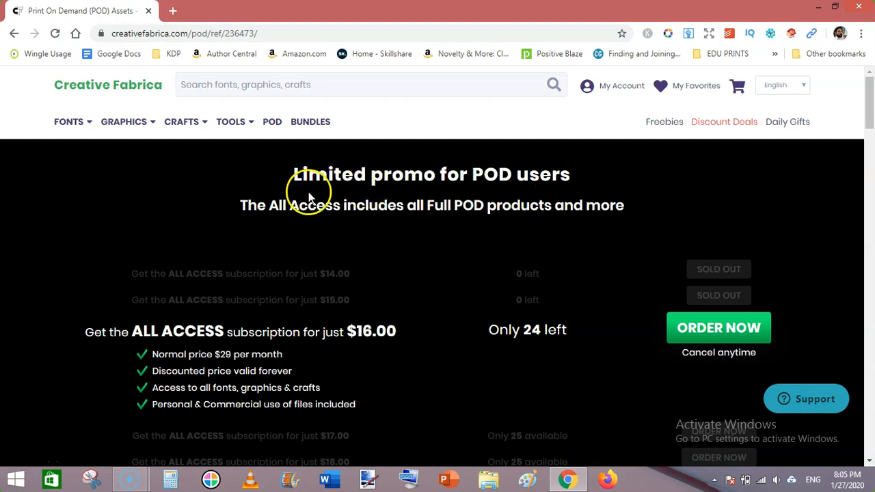
{"action": "mouse_move", "coordinate": [286, 216]}
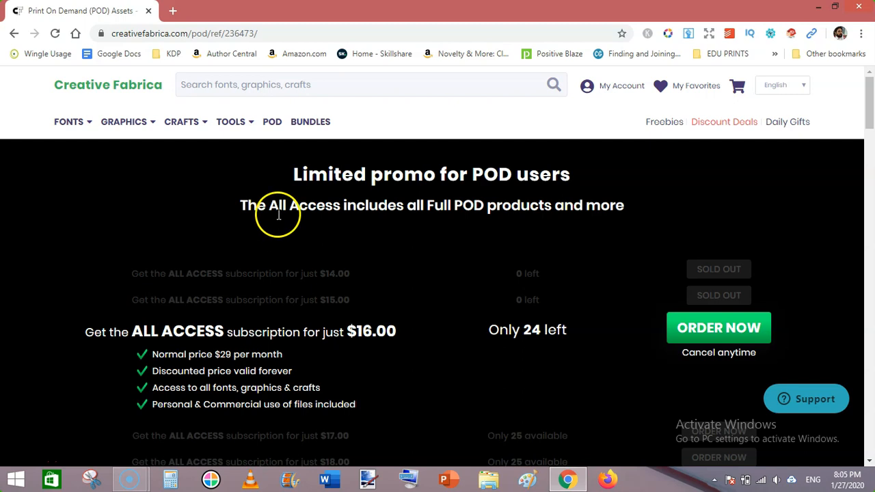
{"action": "mouse_move", "coordinate": [477, 213]}
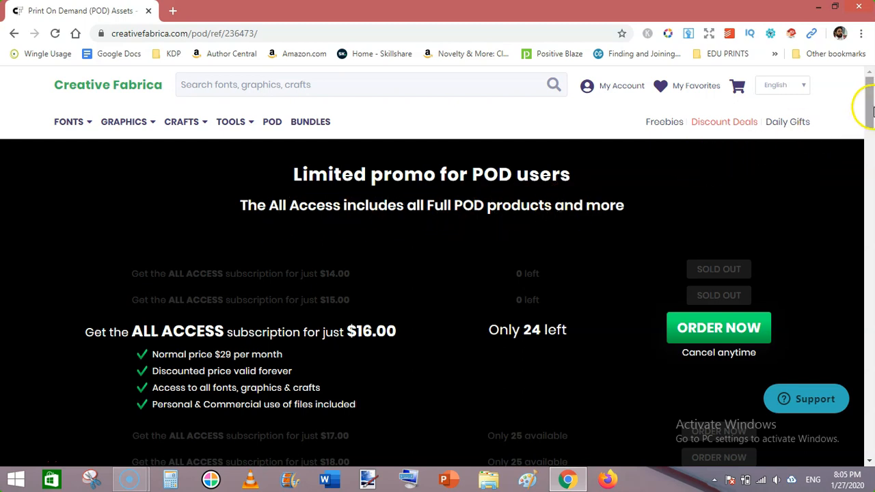
{"action": "scroll", "scroll_direction": "down", "scroll_amount": 3}
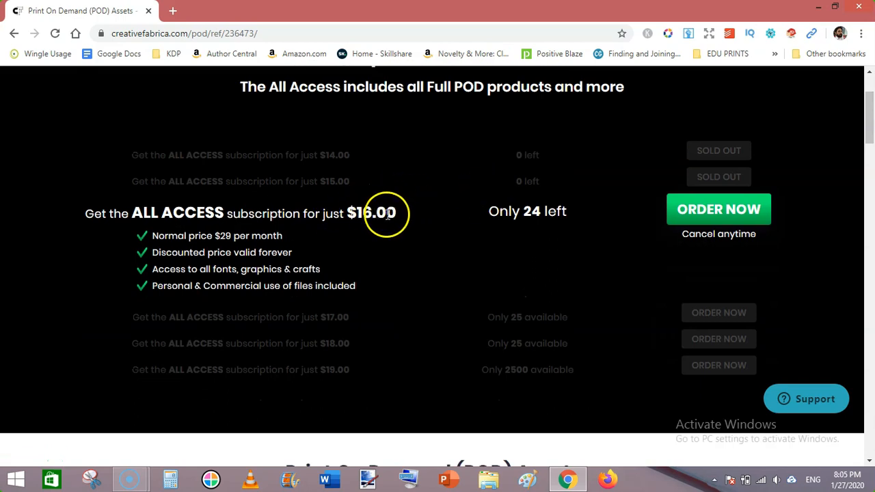
{"action": "mouse_move", "coordinate": [380, 282]}
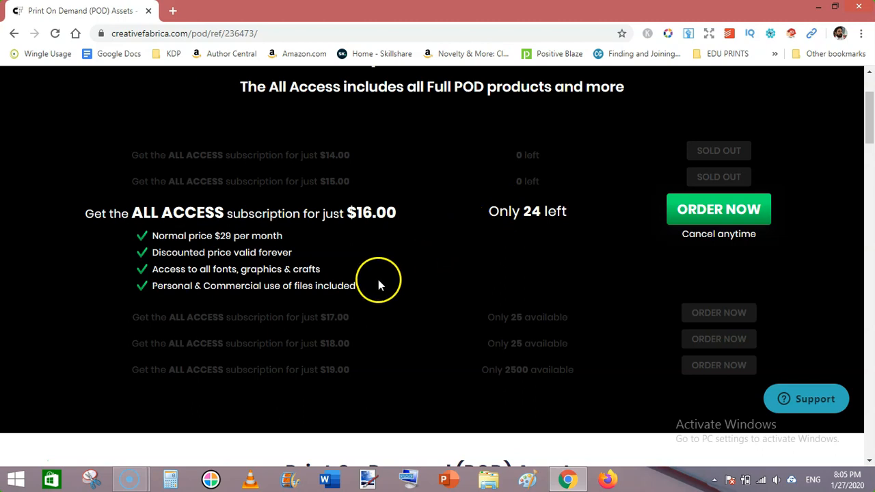
{"action": "mouse_move", "coordinate": [330, 329]}
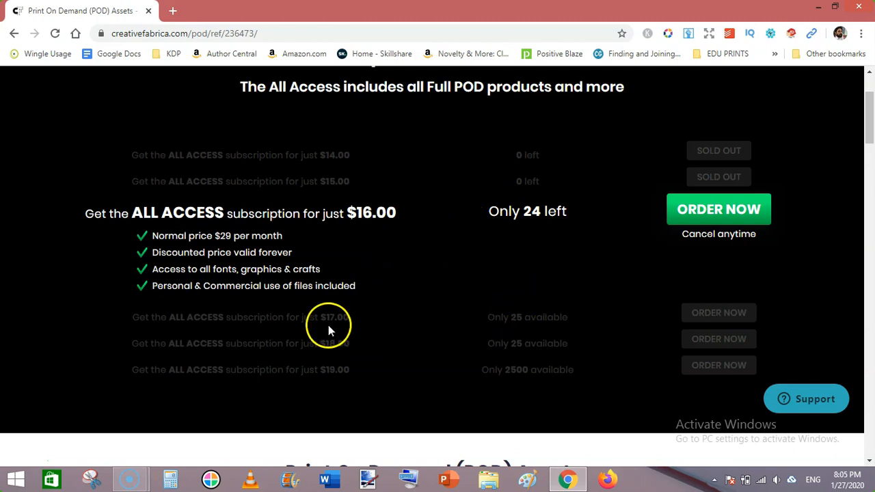
{"action": "mouse_move", "coordinate": [519, 342]}
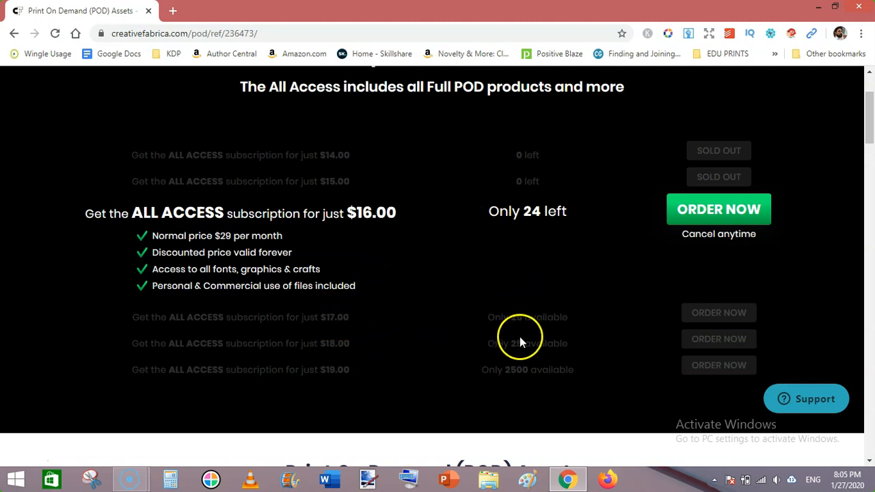
{"action": "mouse_move", "coordinate": [400, 342]}
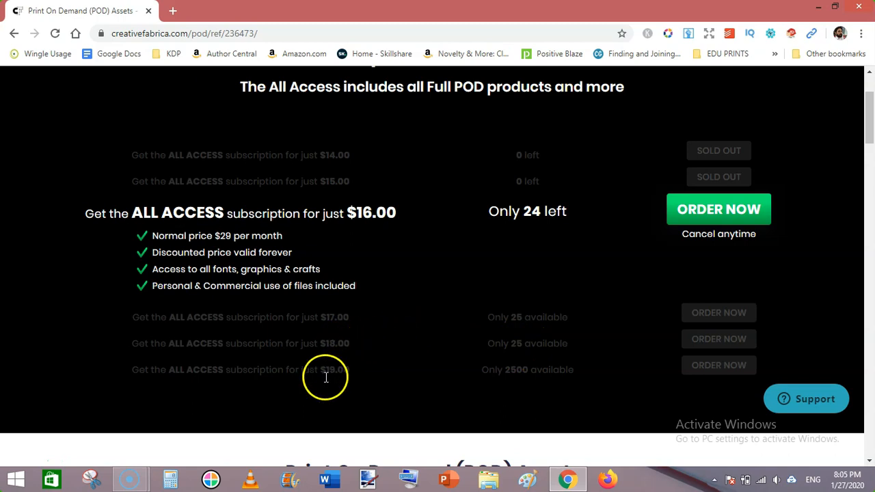
{"action": "mouse_move", "coordinate": [591, 150]}
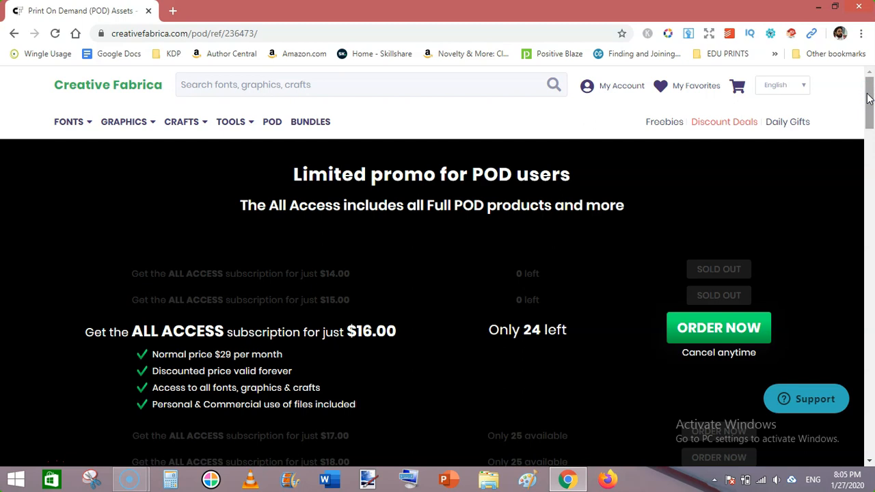
{"action": "mouse_move", "coordinate": [868, 98]}
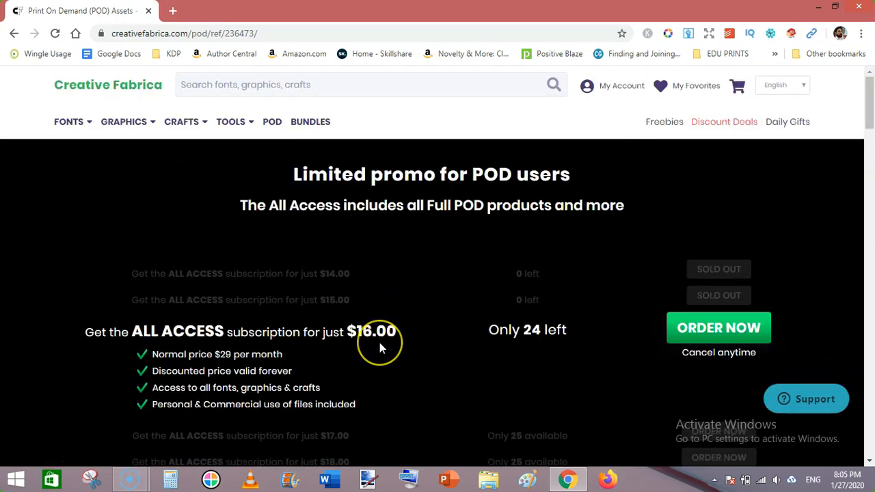
{"action": "mouse_move", "coordinate": [361, 395]}
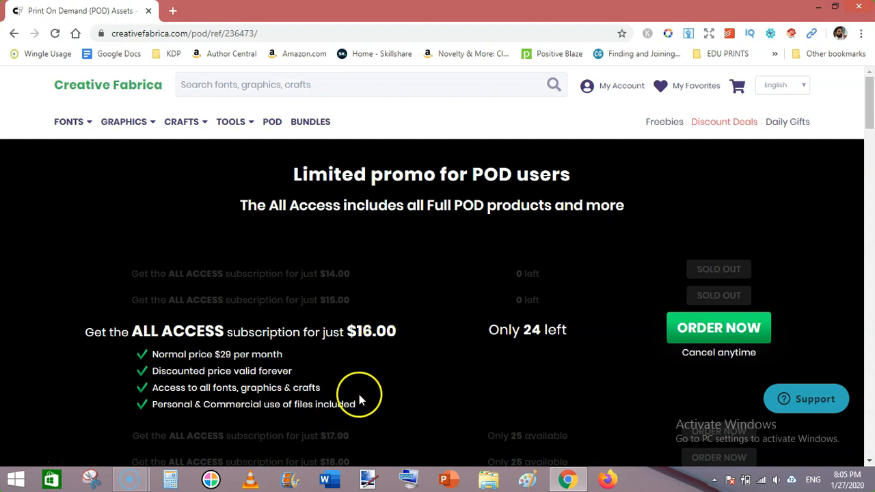
{"action": "scroll", "scroll_direction": "down", "scroll_amount": 3}
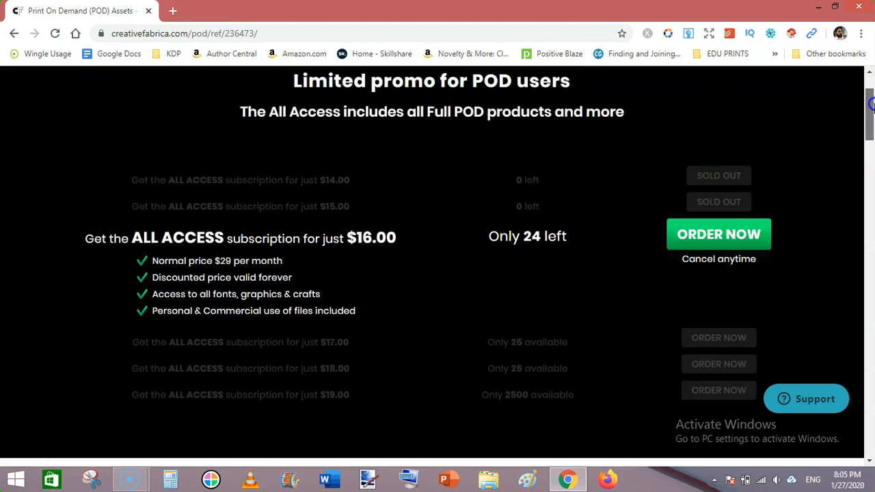
{"action": "scroll", "scroll_direction": "down", "scroll_amount": 3}
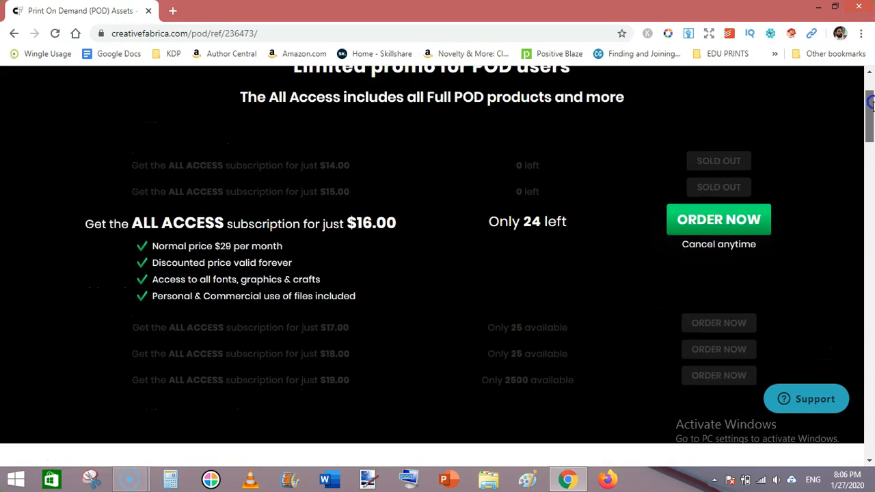